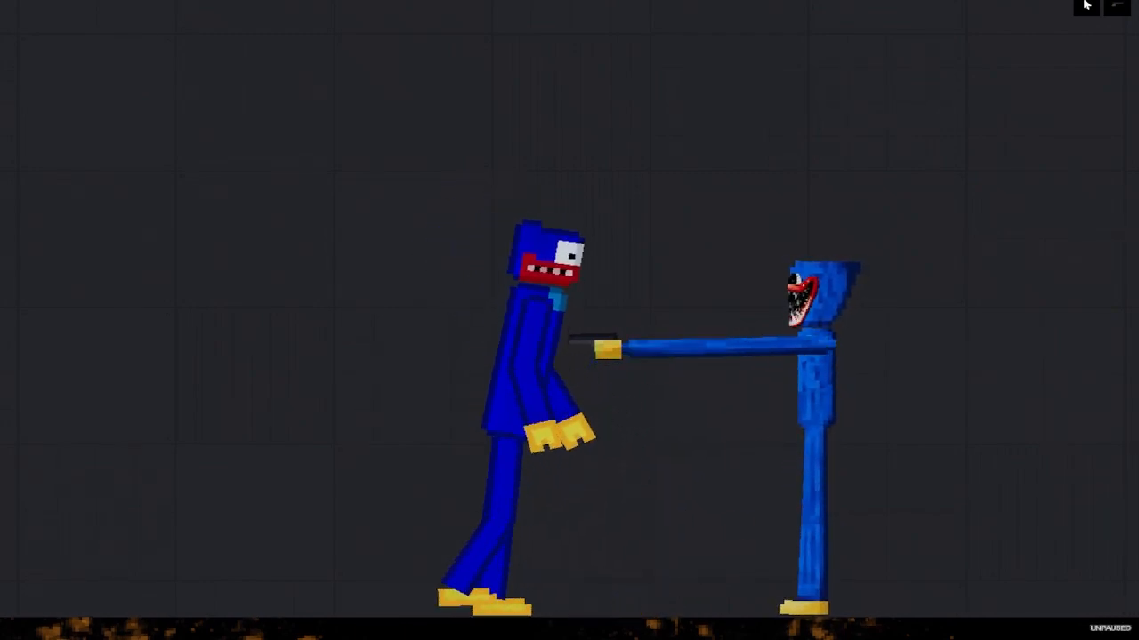
Ignite the right Huggy Wuggy's outstretched arm through its context menu.
right_click(649, 341)
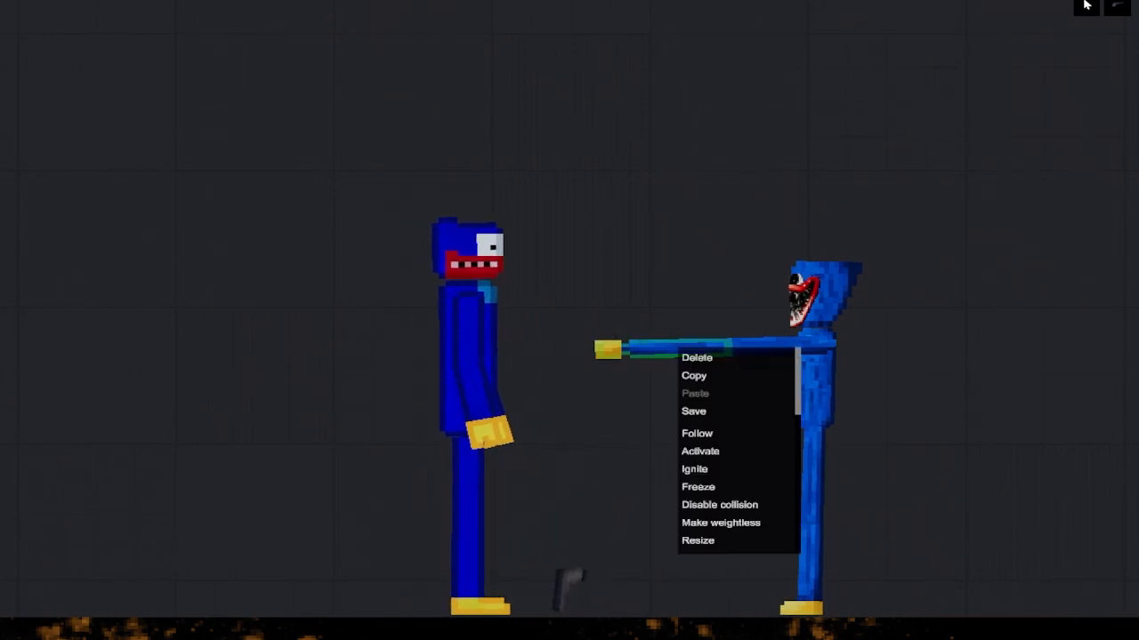
left_click(694, 469)
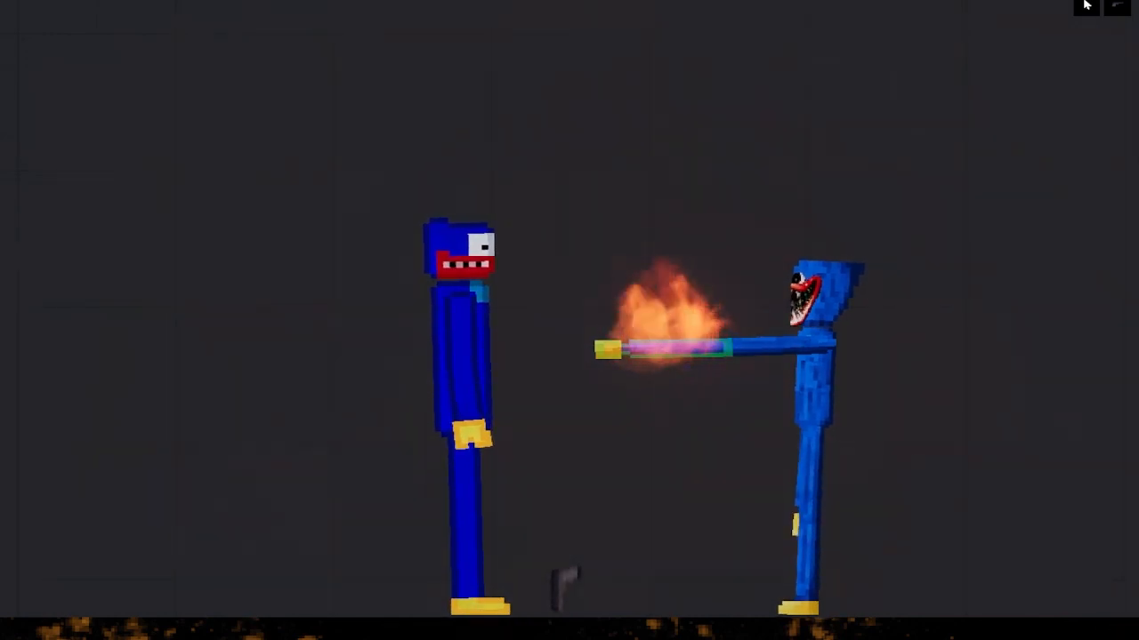